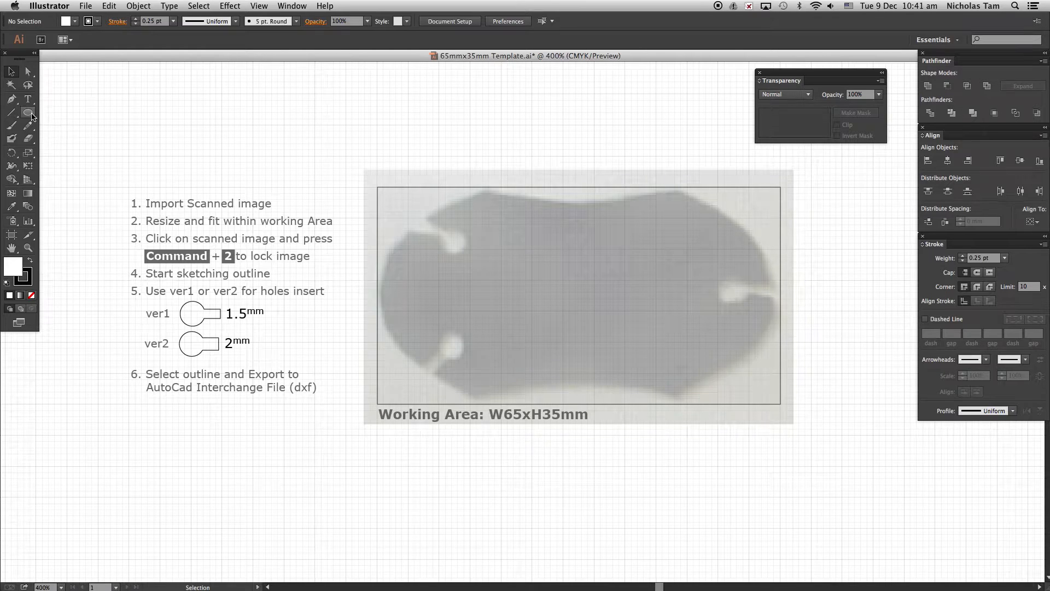
Draw an ellipse with the Ellipse Tool spanning the 65 × 35 mm working area over the scan
left_click(25, 112)
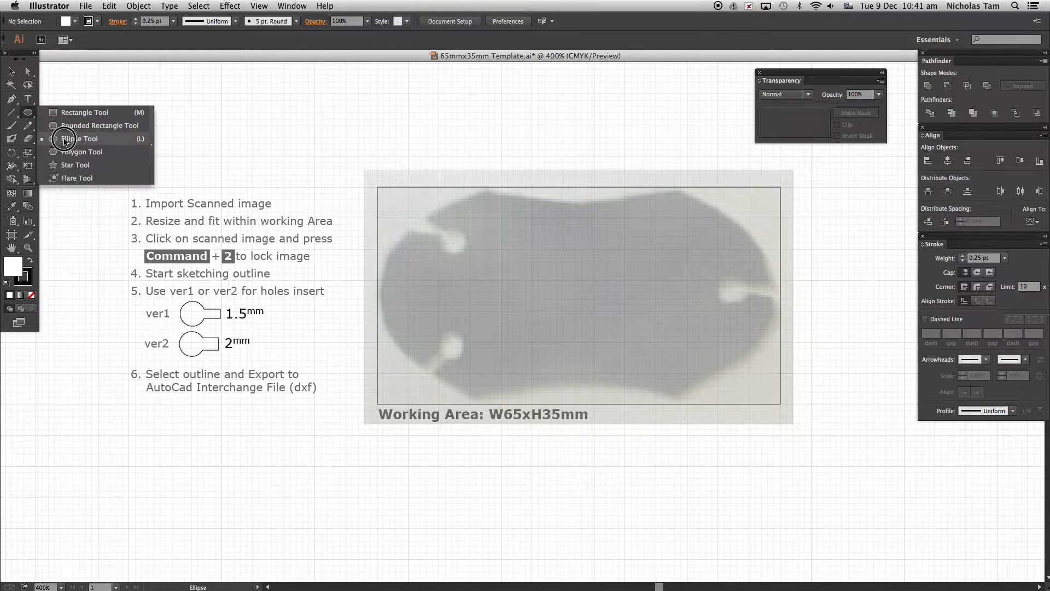
left_click(66, 139)
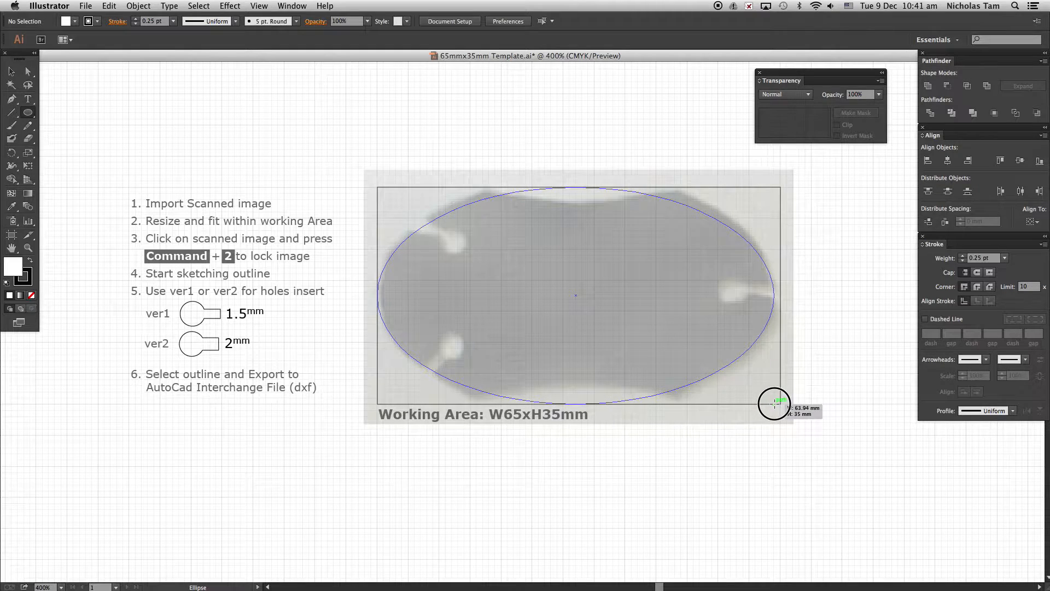
left_click_drag(769, 405, 782, 404)
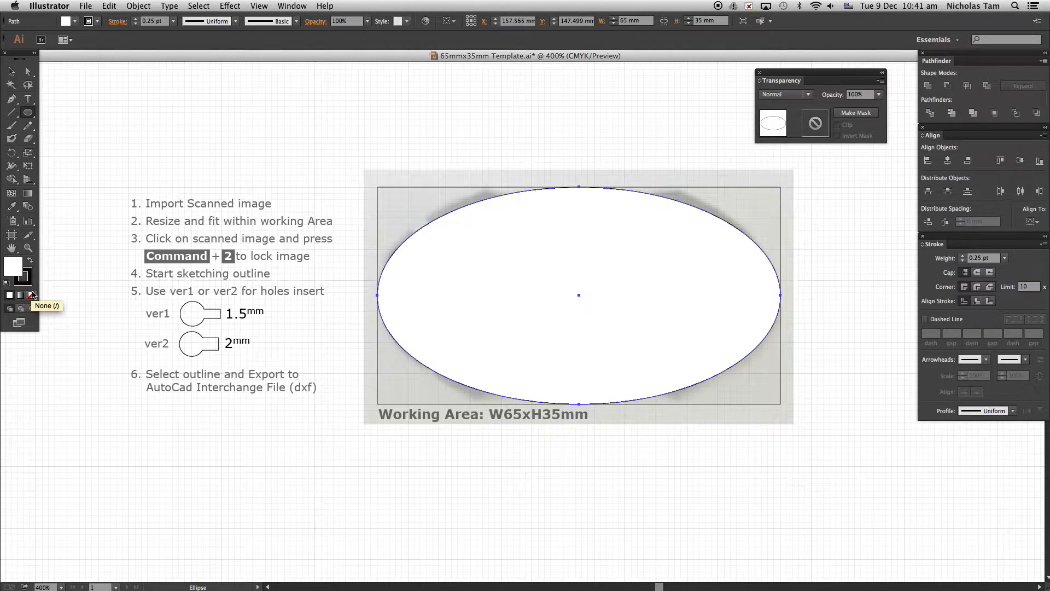
Give the ellipse no fill and a bright red 0.5 pt stroke
left_click(32, 295)
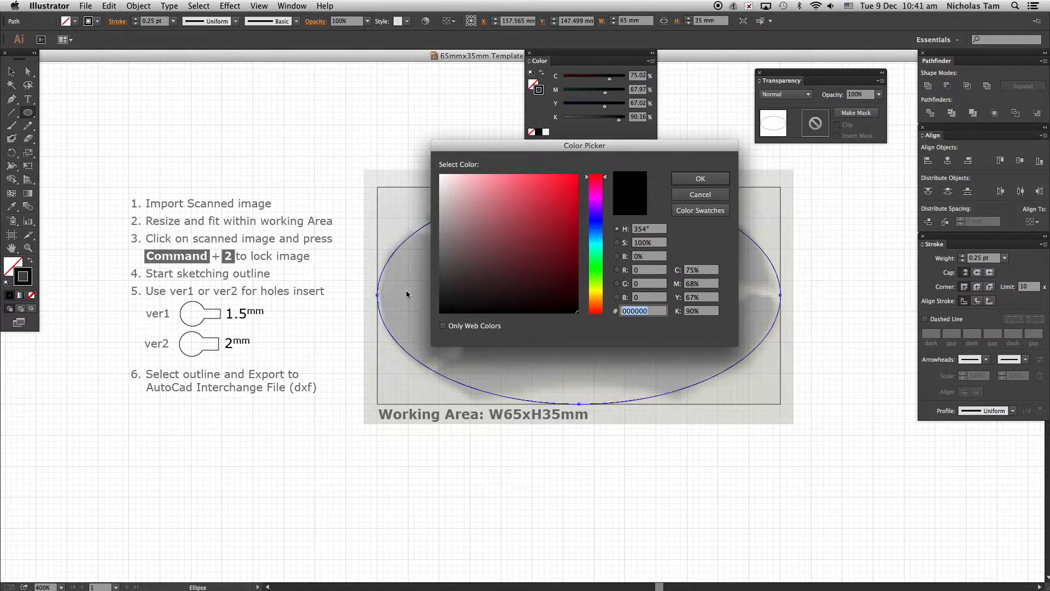
left_click(577, 169)
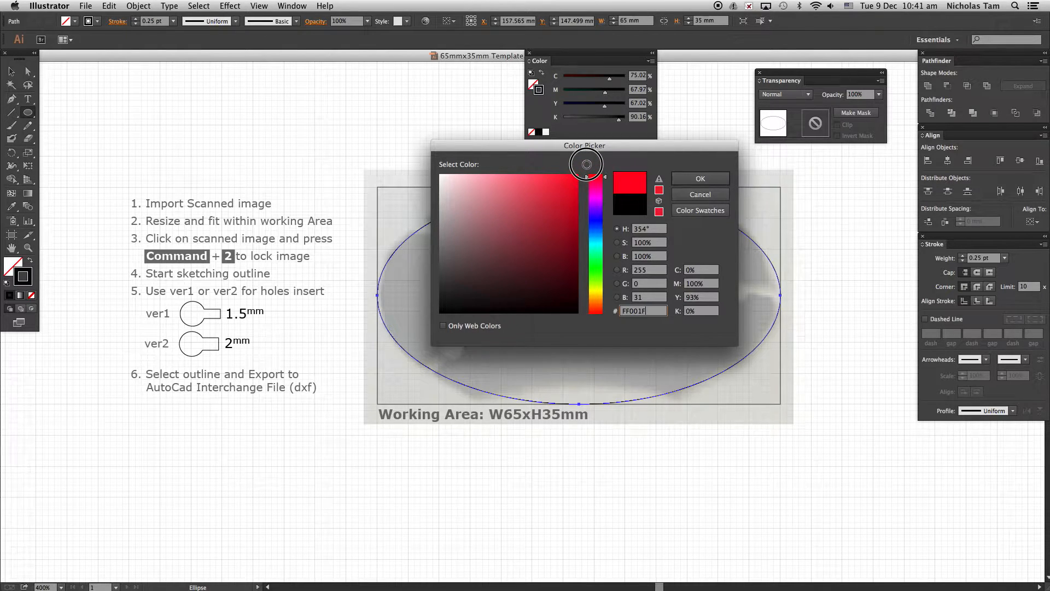
left_click(700, 178)
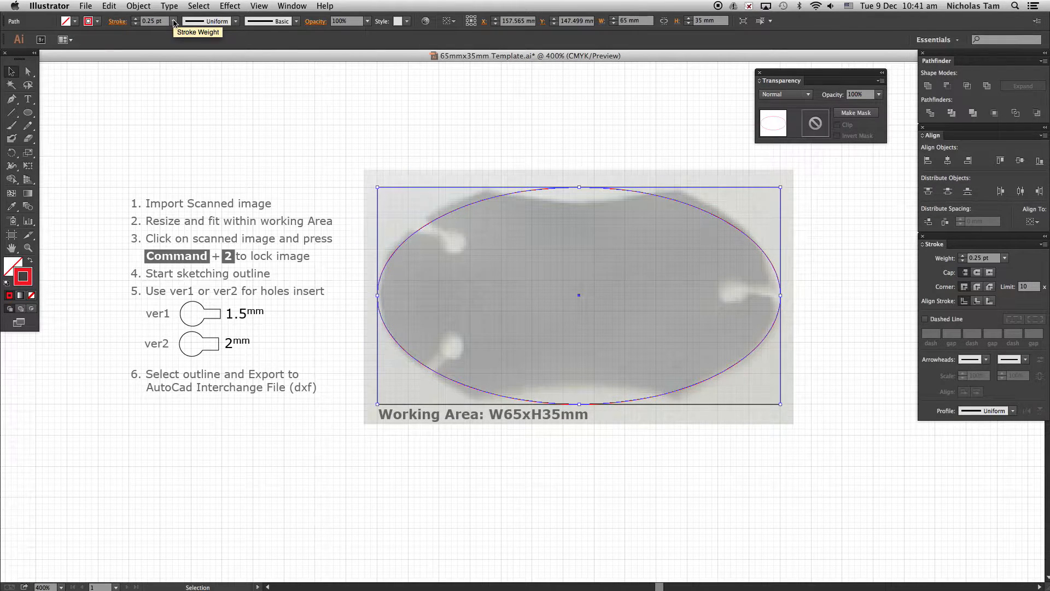
left_click(176, 21)
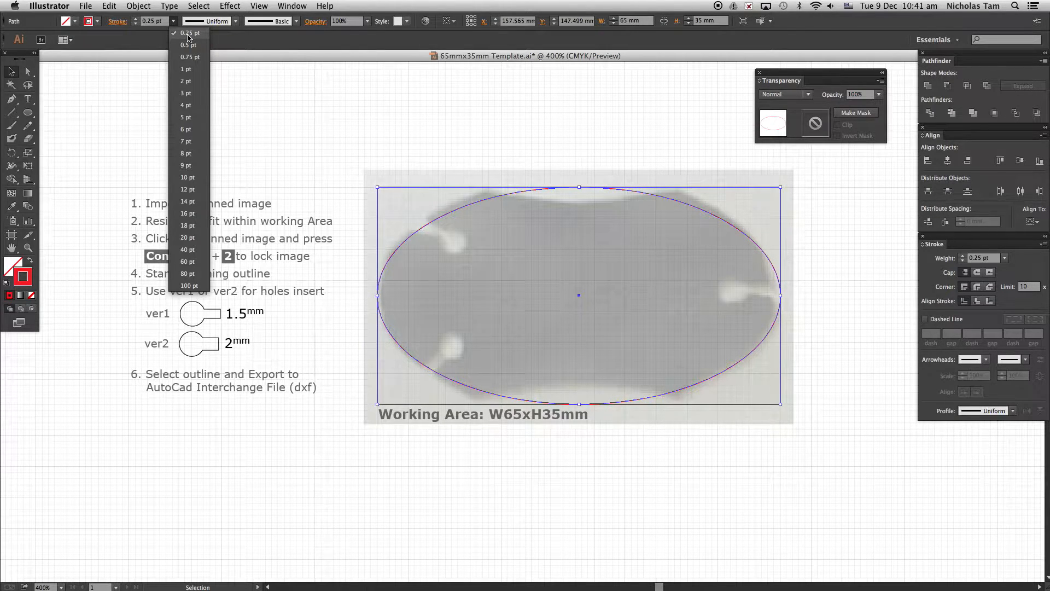
left_click(188, 45)
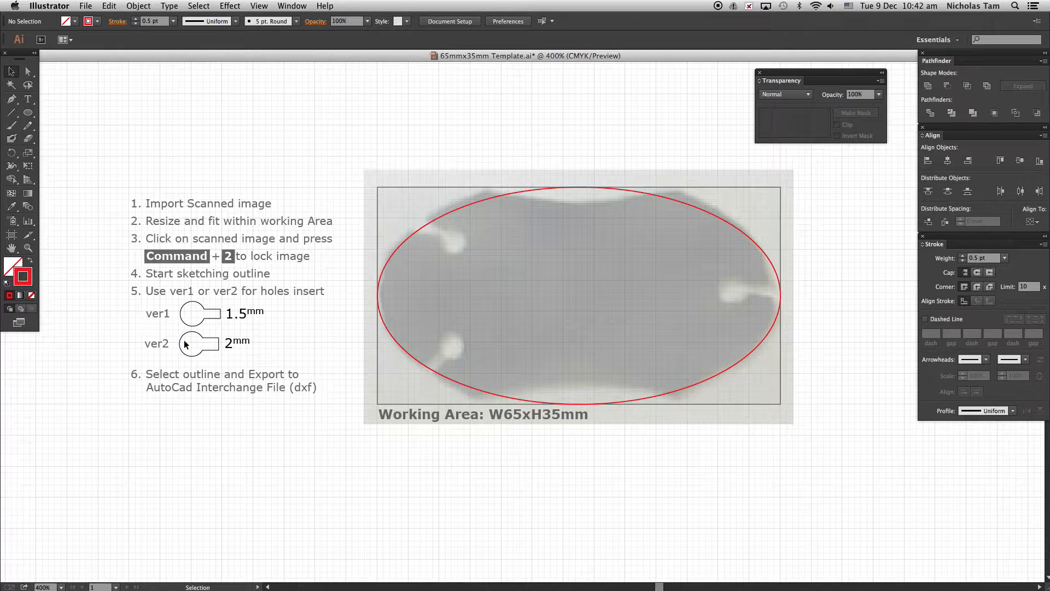
mouse_move(270, 340)
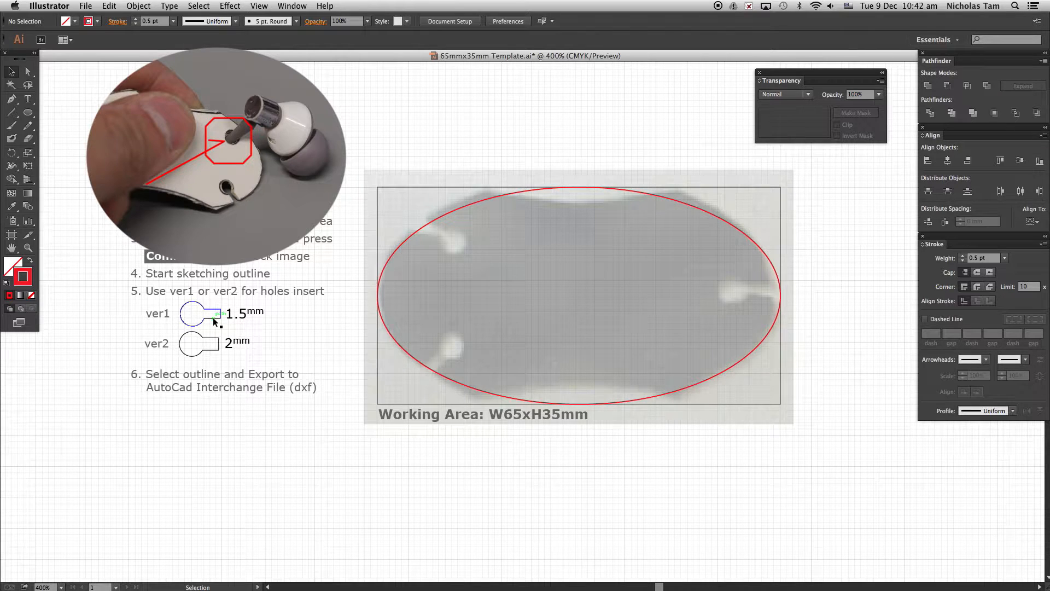
Select the 1.5 mm ver1 keyhole shape from the template instructions
left_click(212, 315)
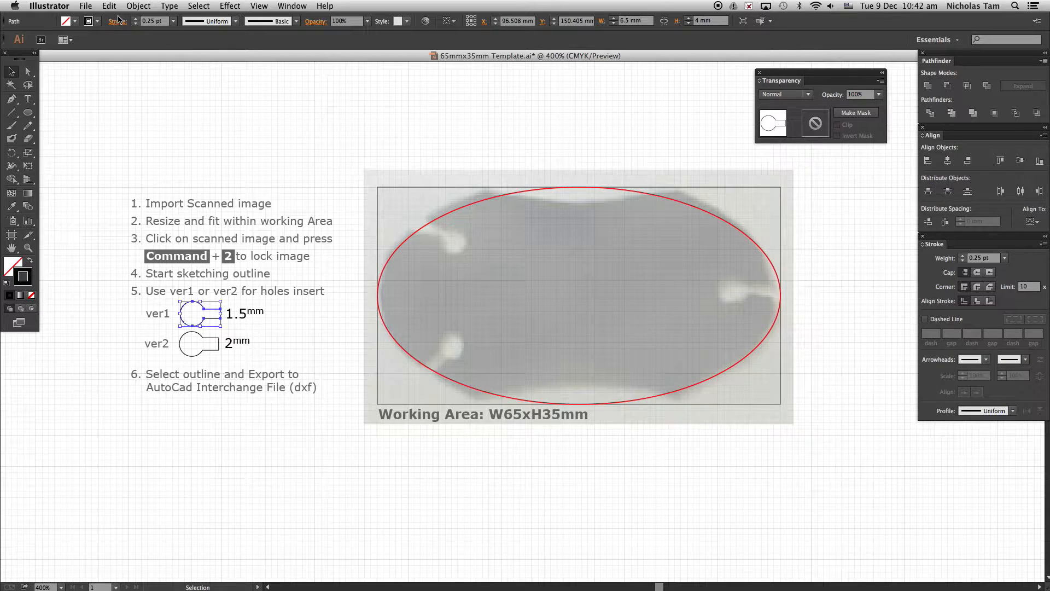
left_click(109, 6)
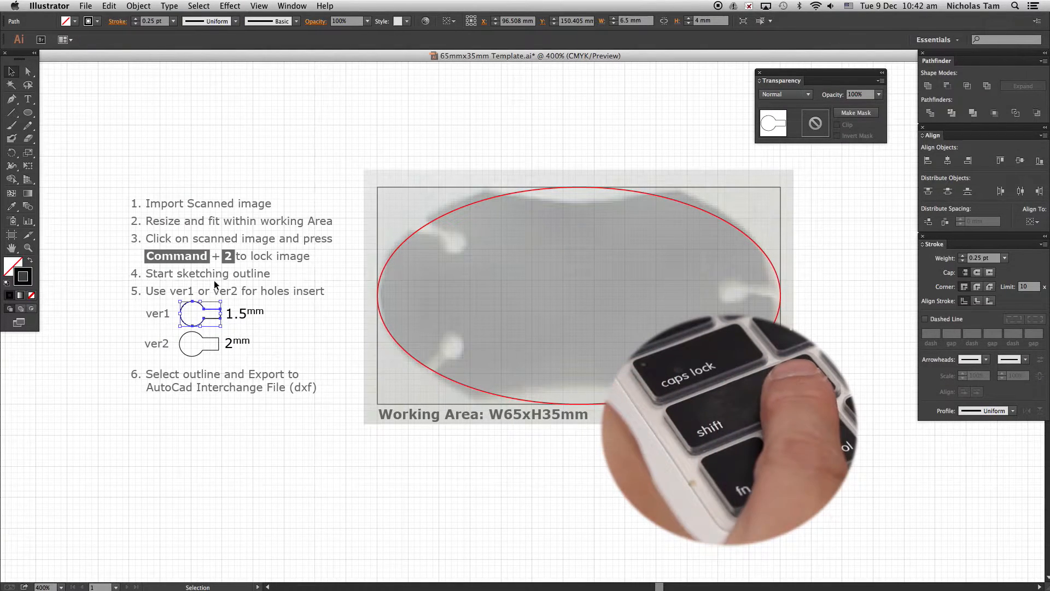
Drag a duplicate of the ver1 keyhole into the ellipse near the scan's upper-left slot
left_click_drag(199, 311, 341, 318)
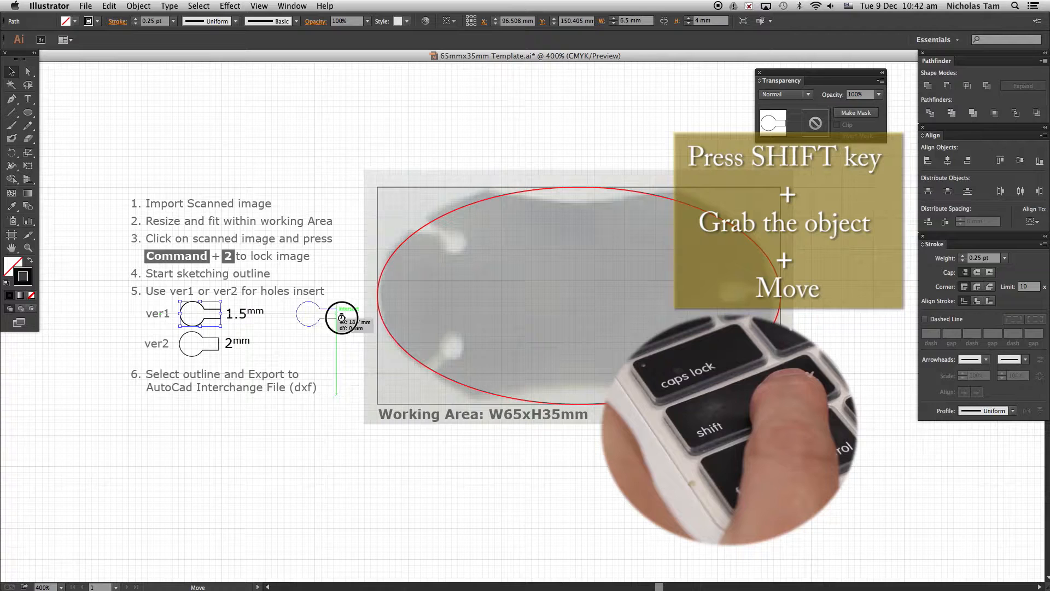
left_click_drag(338, 316, 438, 275)
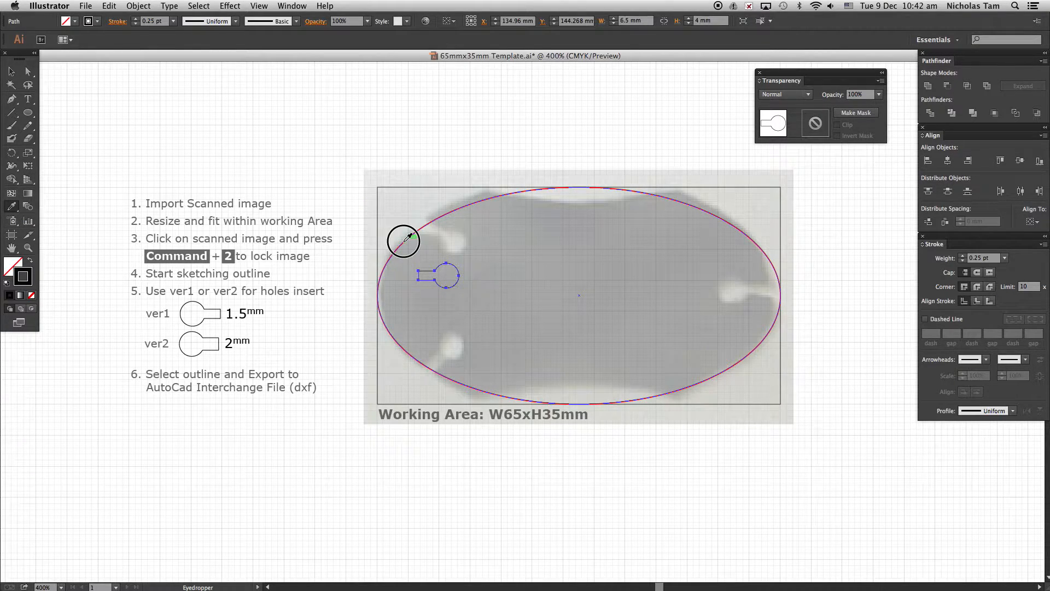
Copy the ellipse's red outline onto the keyhole and align it over the upper-left slot
left_click(27, 71)
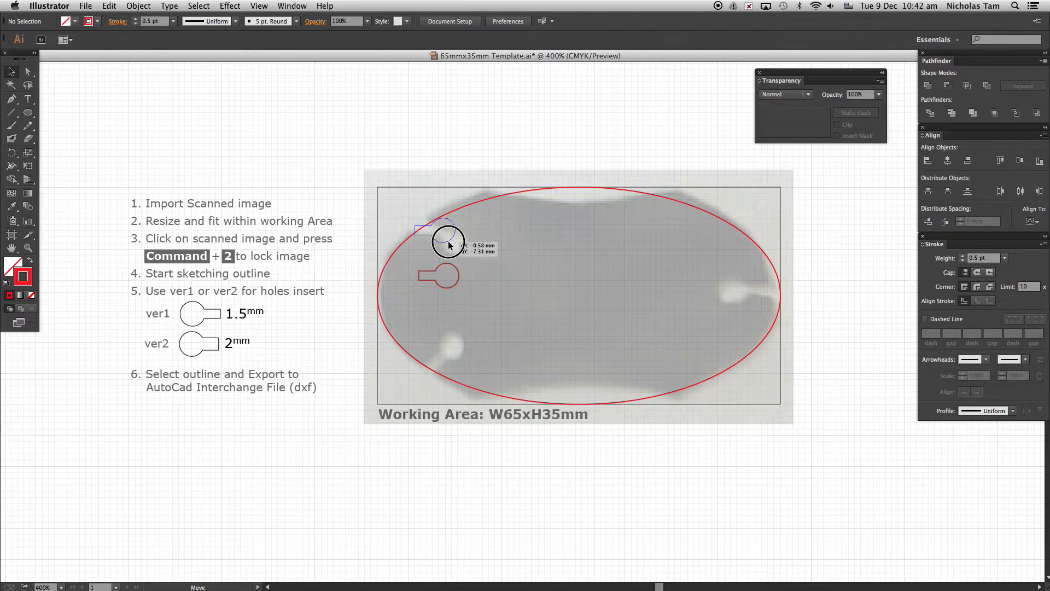
left_click(447, 243)
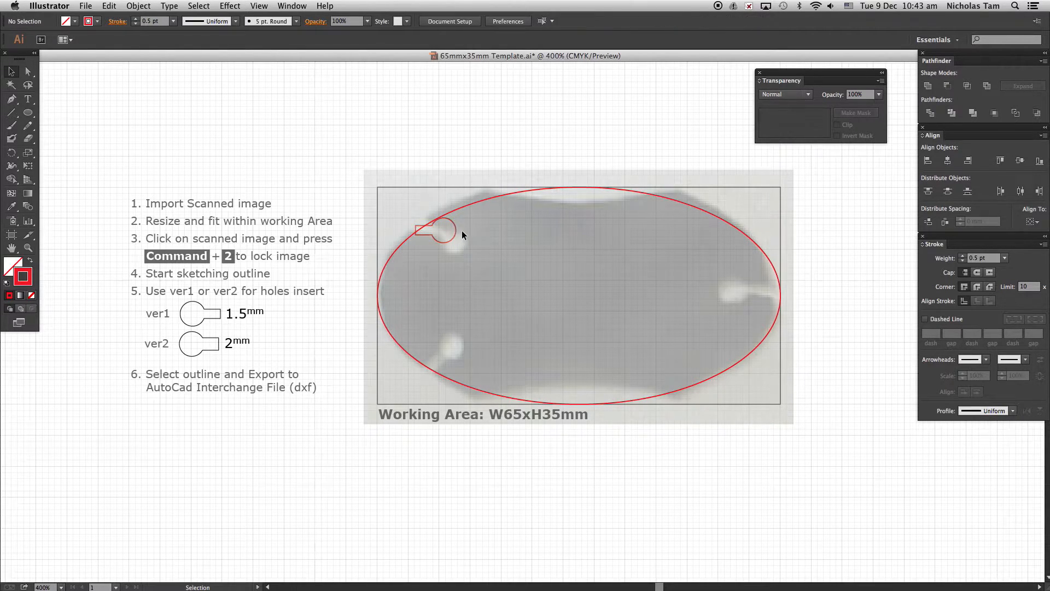
left_click(437, 233)
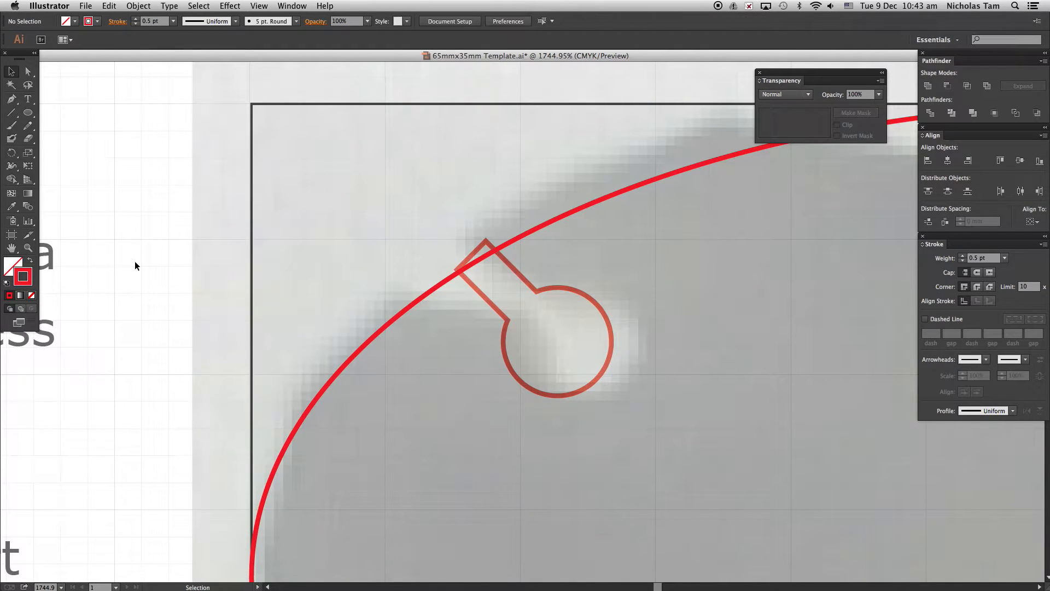
Draw a rectangle from the artboard's top-left corner down to the keyhole stem, then zoom out
left_click(10, 125)
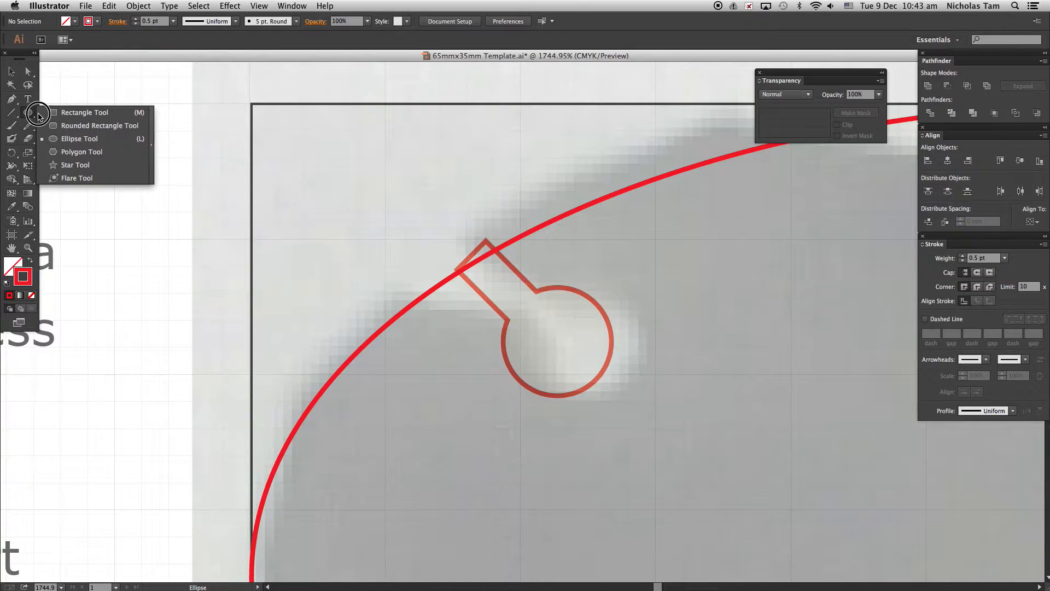
left_click(84, 111)
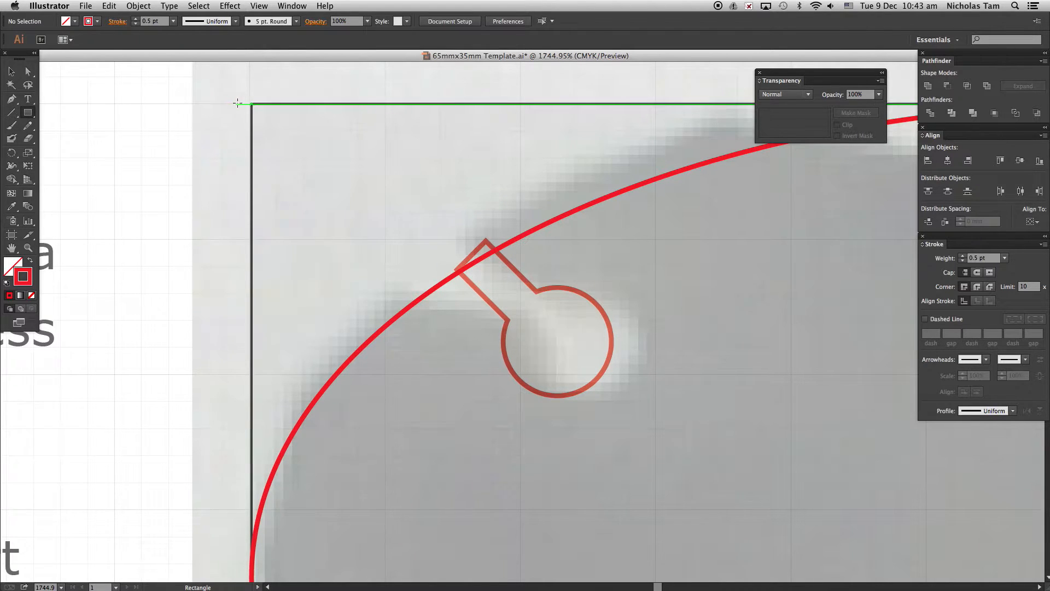
left_click_drag(240, 104, 384, 215)
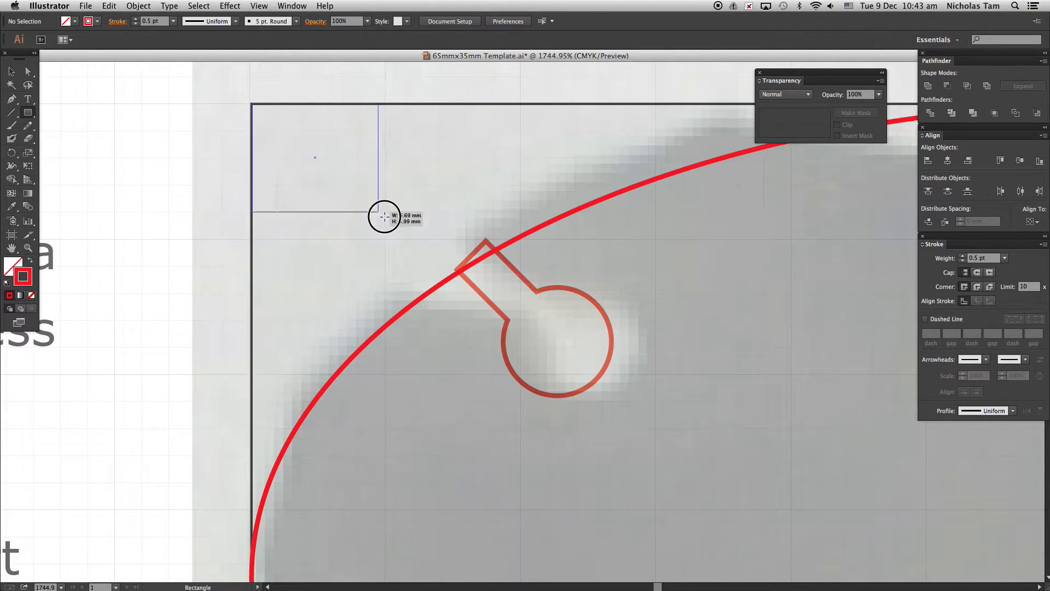
left_click_drag(384, 215, 506, 320)
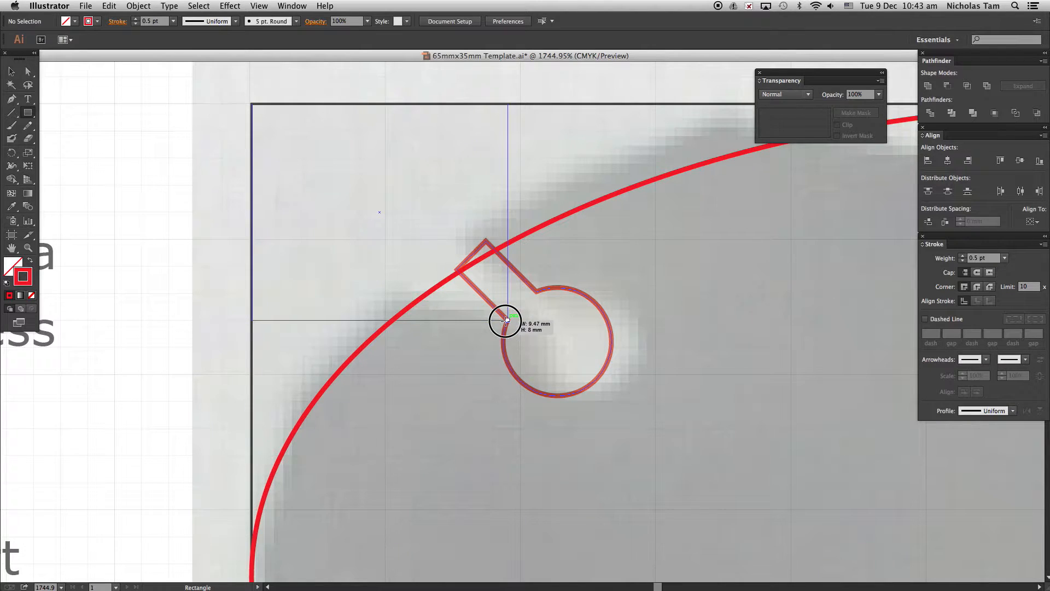
left_click(10, 73)
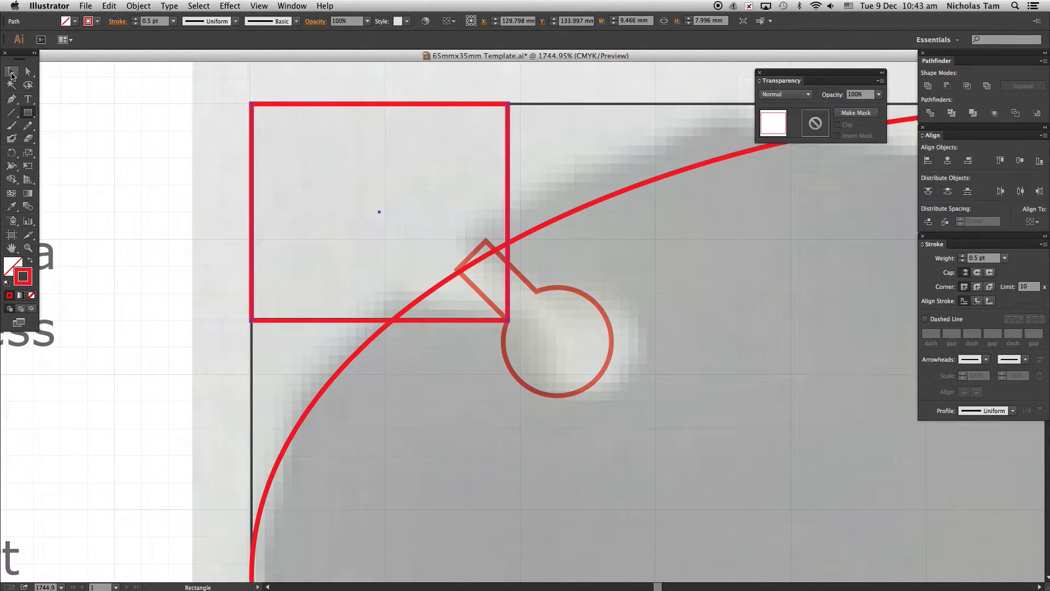
left_click(258, 6)
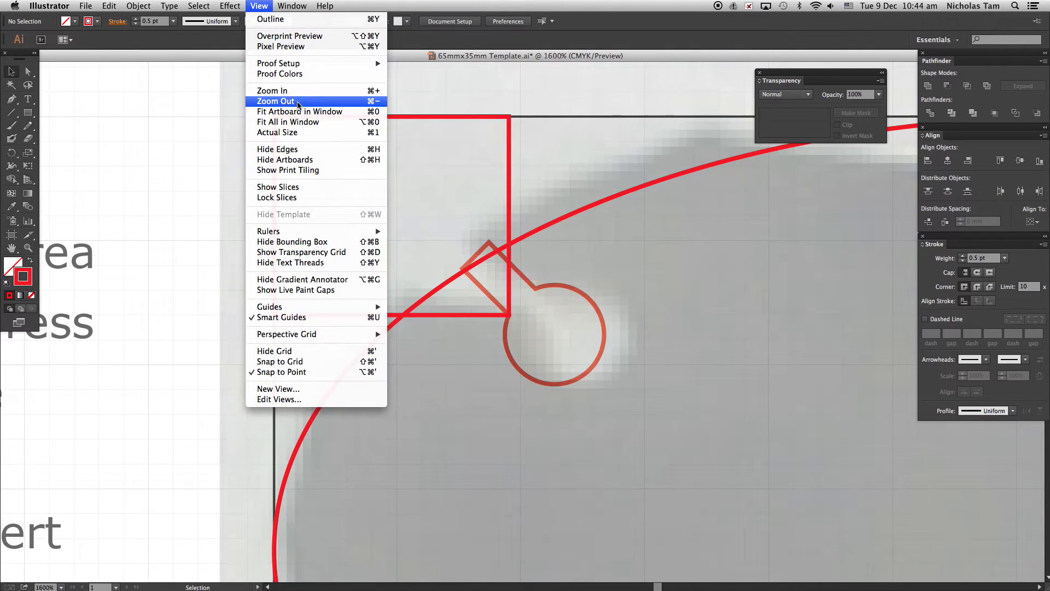
left_click(274, 100)
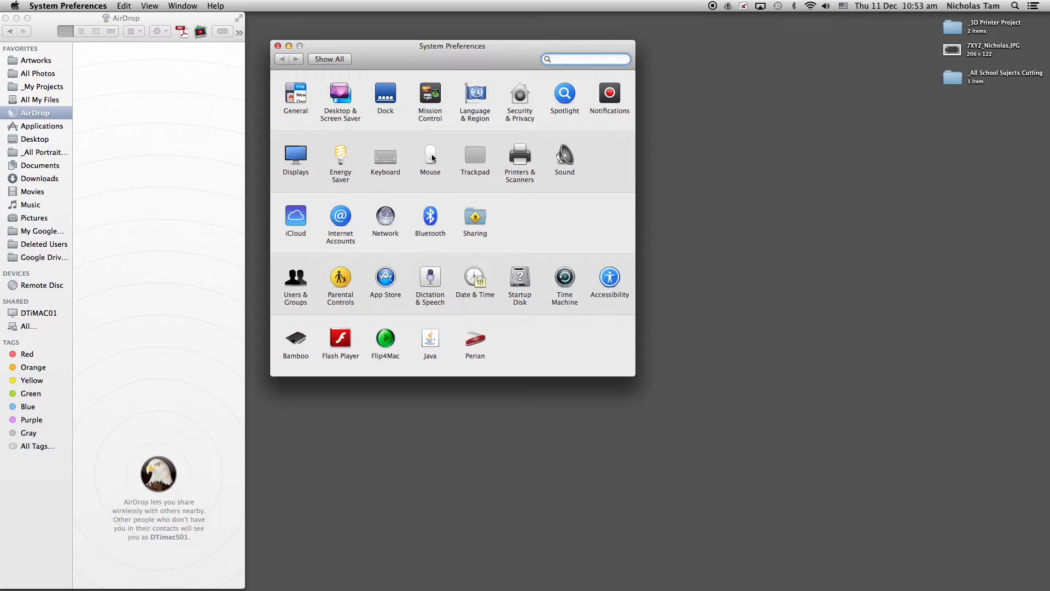
Open the Mouse settings and the Button 3 assignment list in System Preferences
left_click(430, 154)
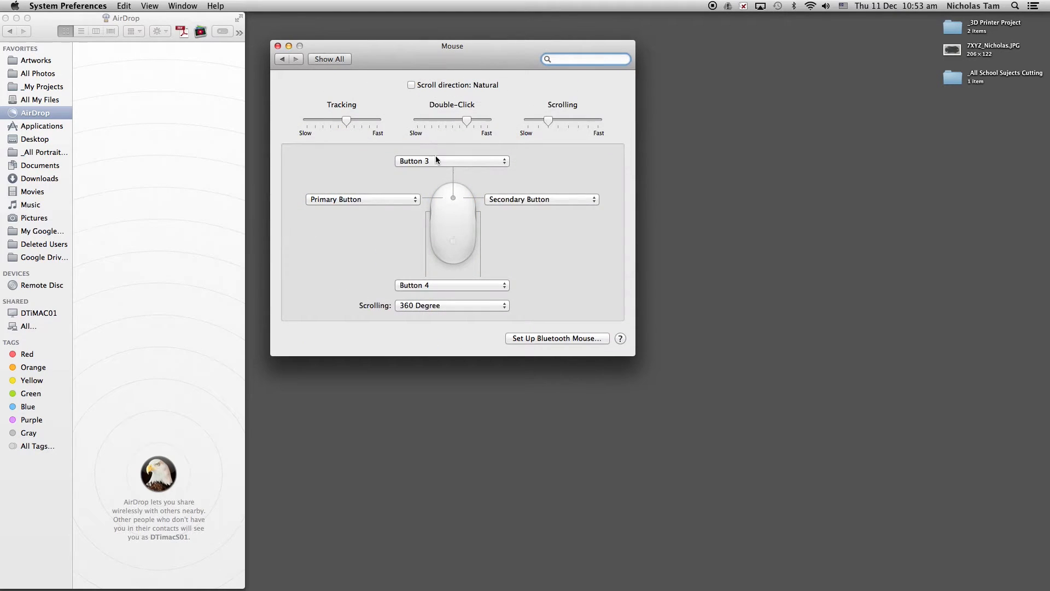
left_click(540, 199)
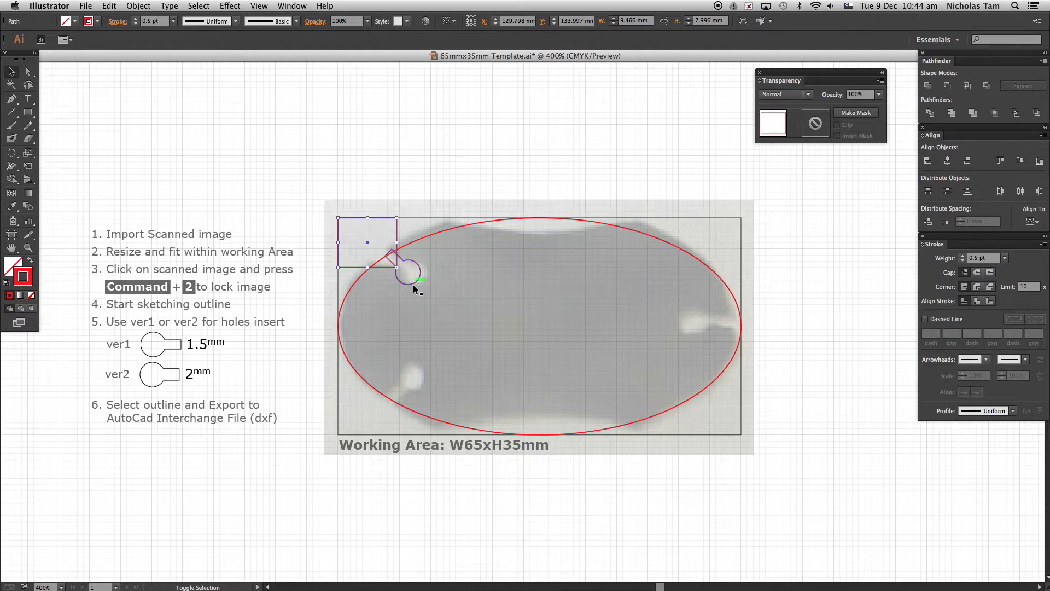
Reflect the keyhole slot horizontally as a copy for the ellipse's lower-left edge
right_click(413, 288)
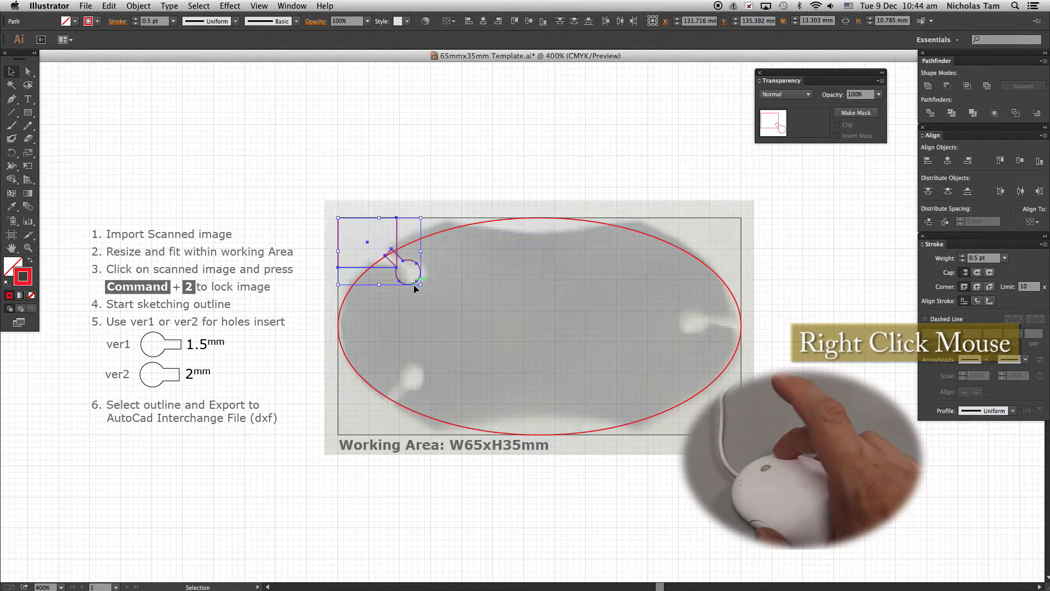
right_click(416, 288)
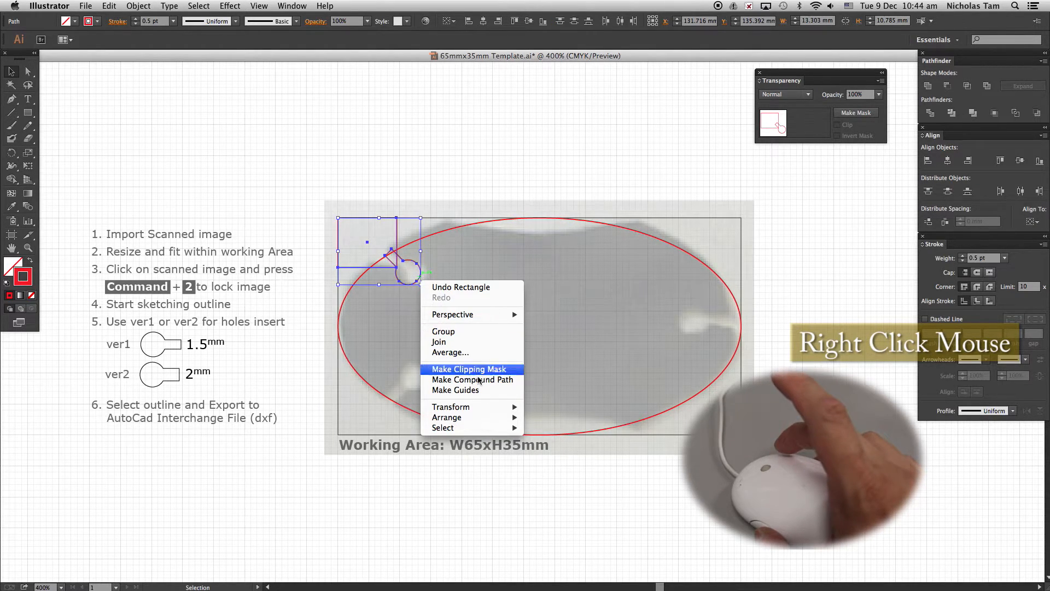
mouse_move(450, 405)
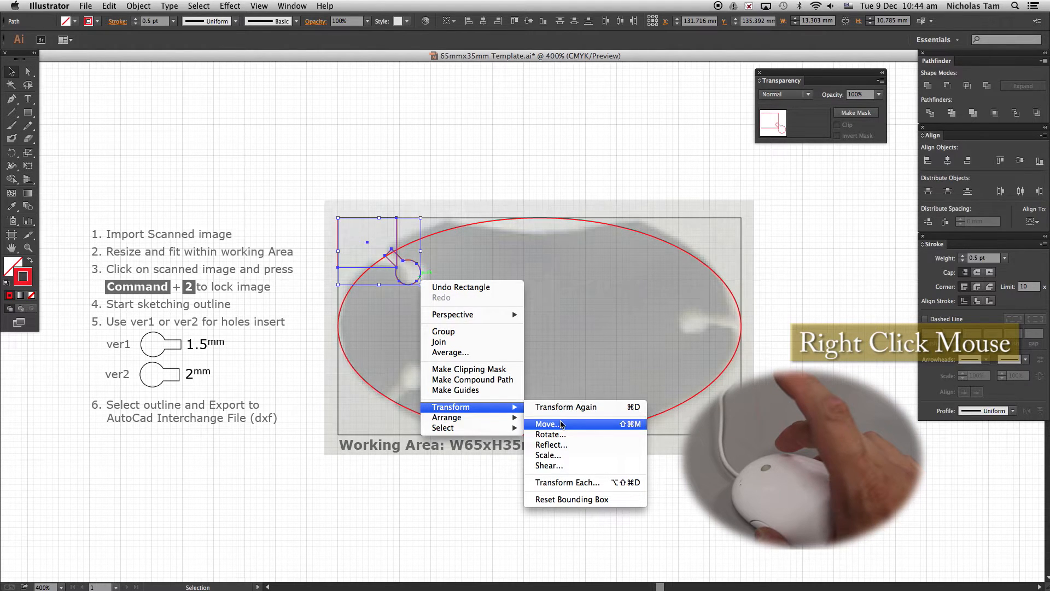
mouse_move(567, 444)
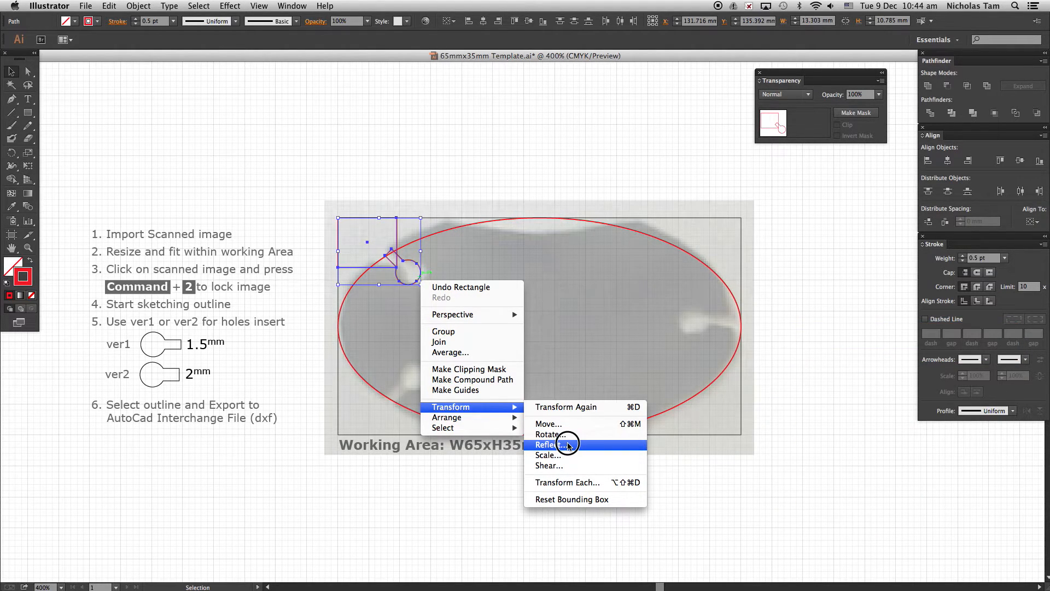
left_click(549, 444)
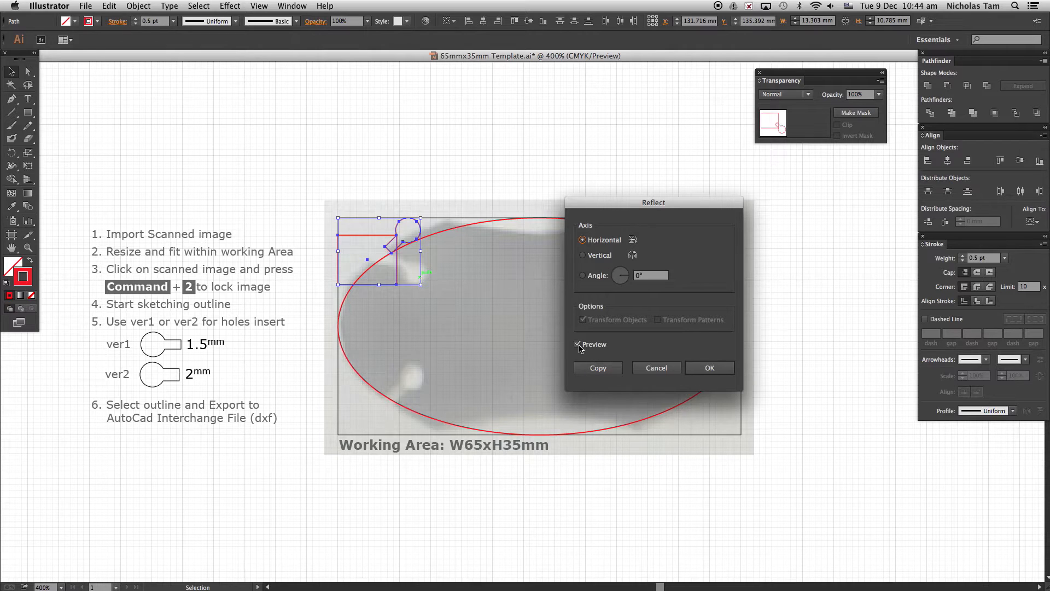
left_click(577, 345)
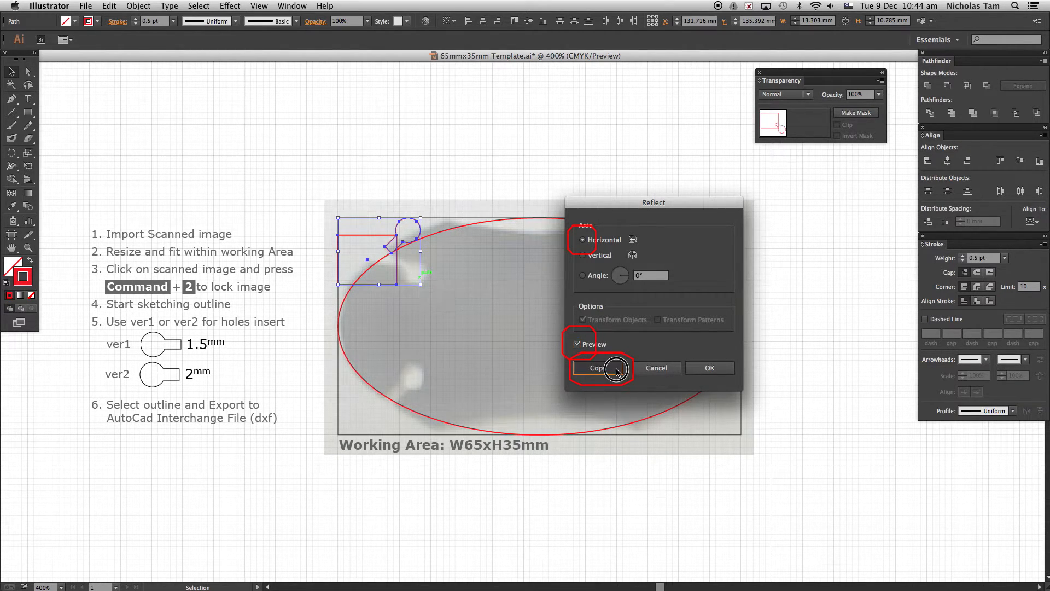
left_click(596, 367)
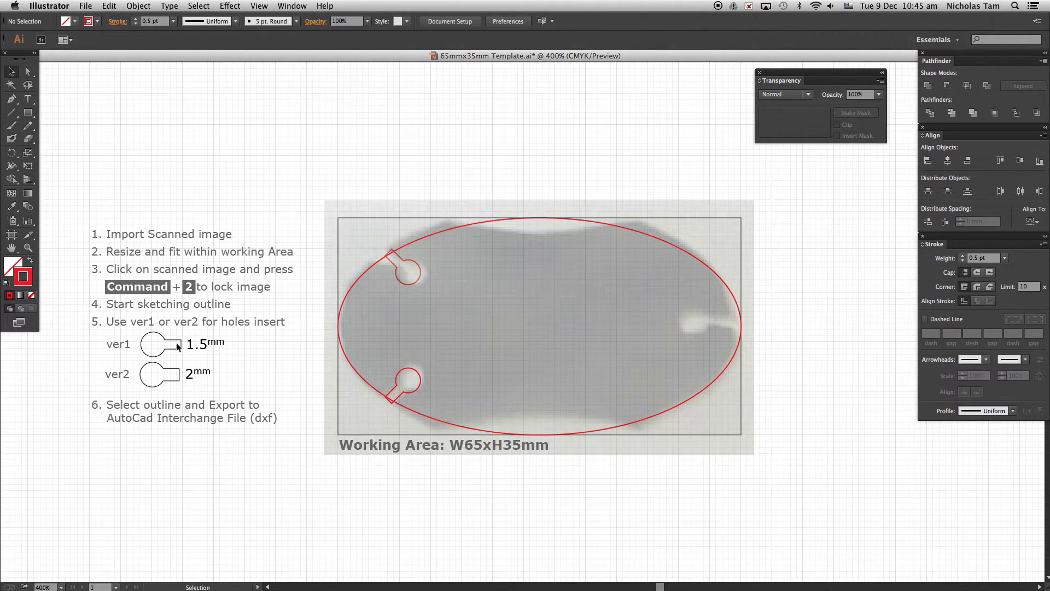
Copy the 1.5 mm keyhole to the ellipse's right edge and give it a red outline
left_click(159, 345)
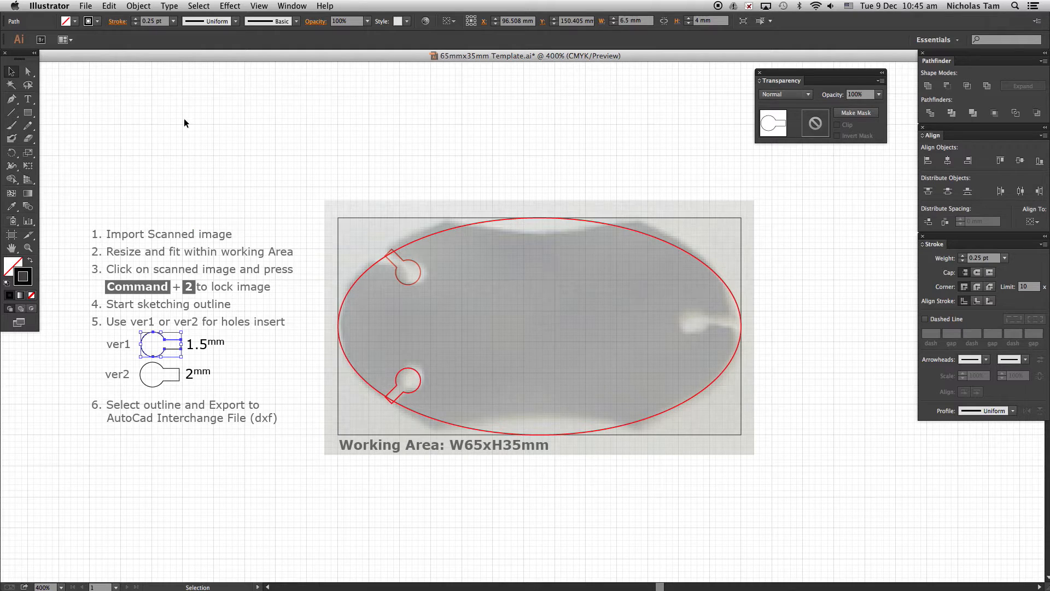
left_click(110, 6)
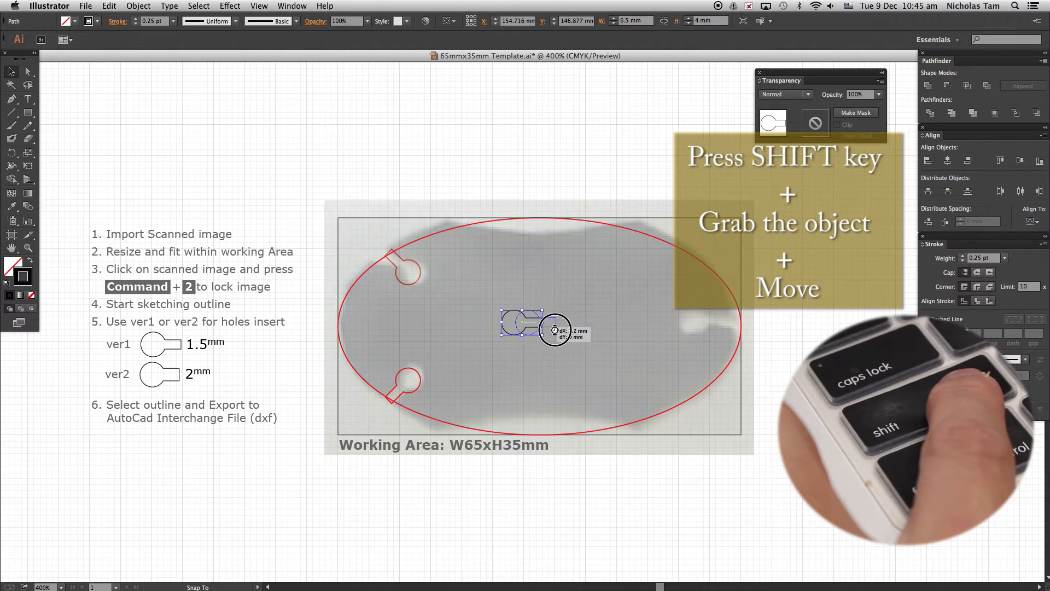
left_click_drag(553, 329, 729, 333)
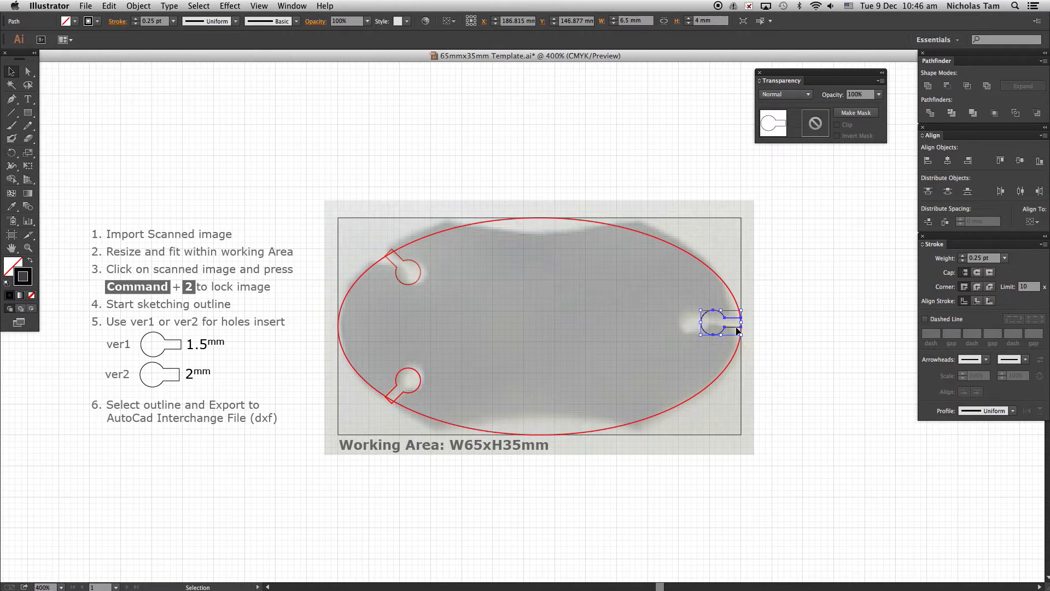
left_click(10, 207)
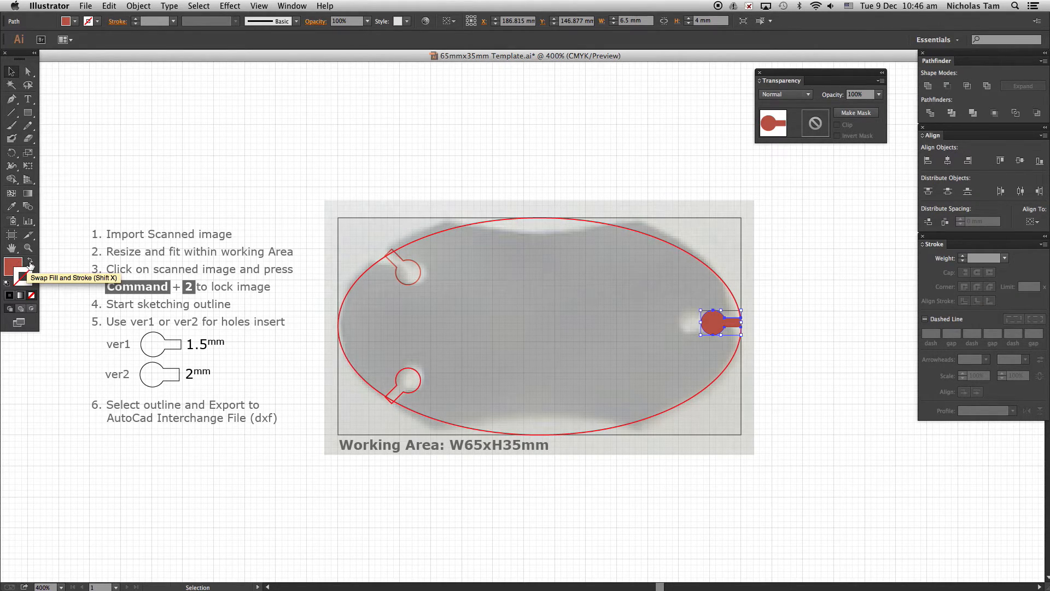
left_click(31, 266)
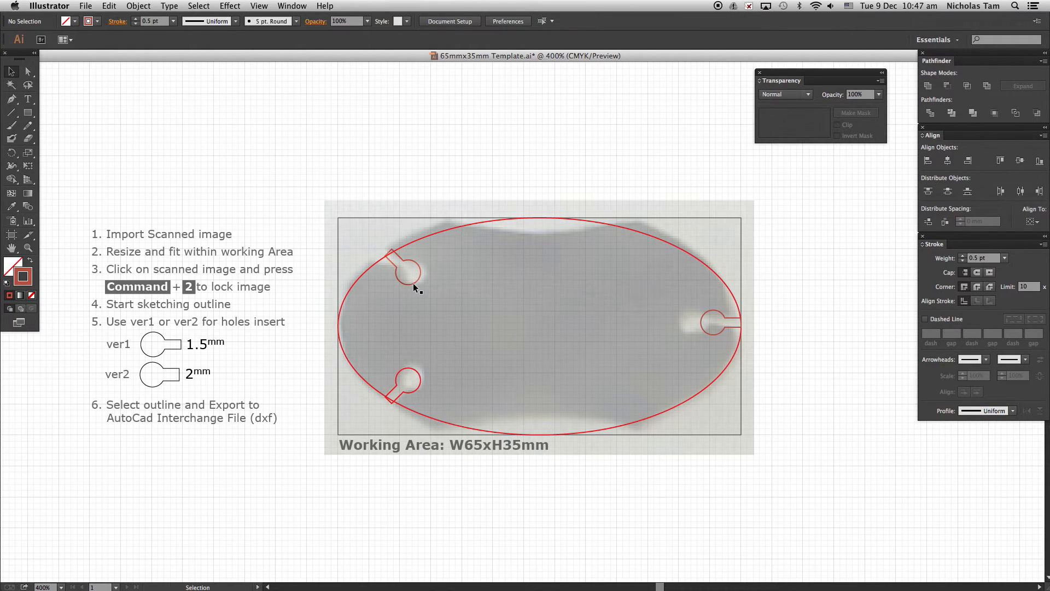
Cut the three keyhole slots and paste them in front of the ellipse for merging
left_click(407, 271)
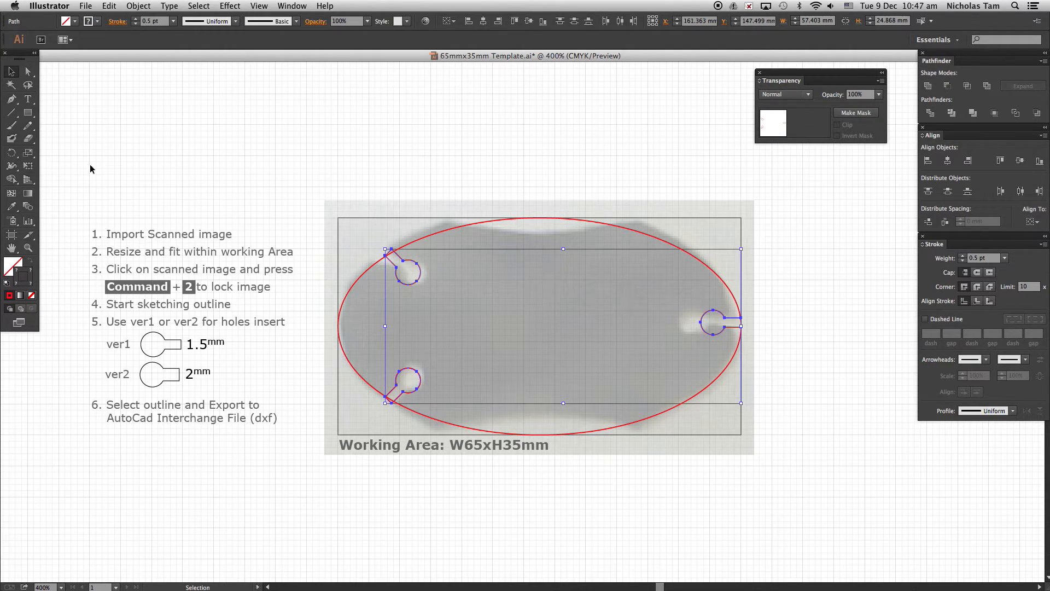
left_click(112, 6)
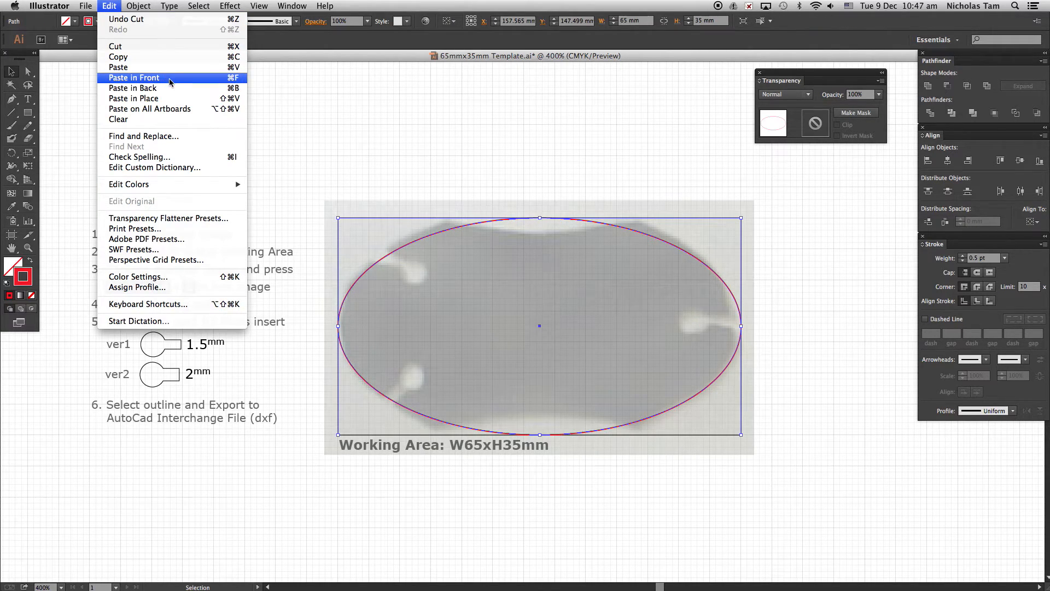
left_click(135, 77)
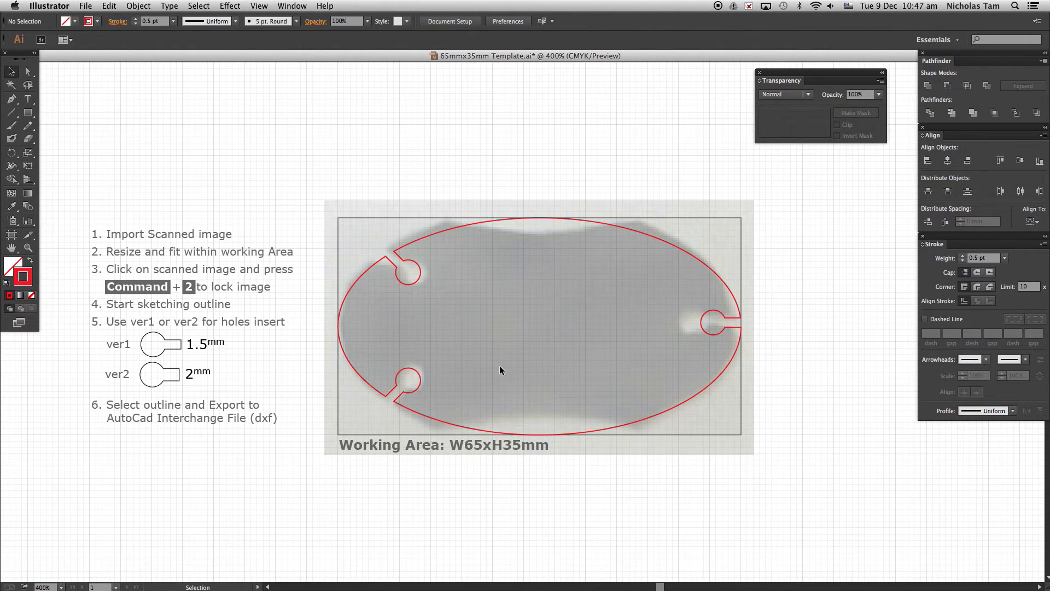
mouse_move(466, 322)
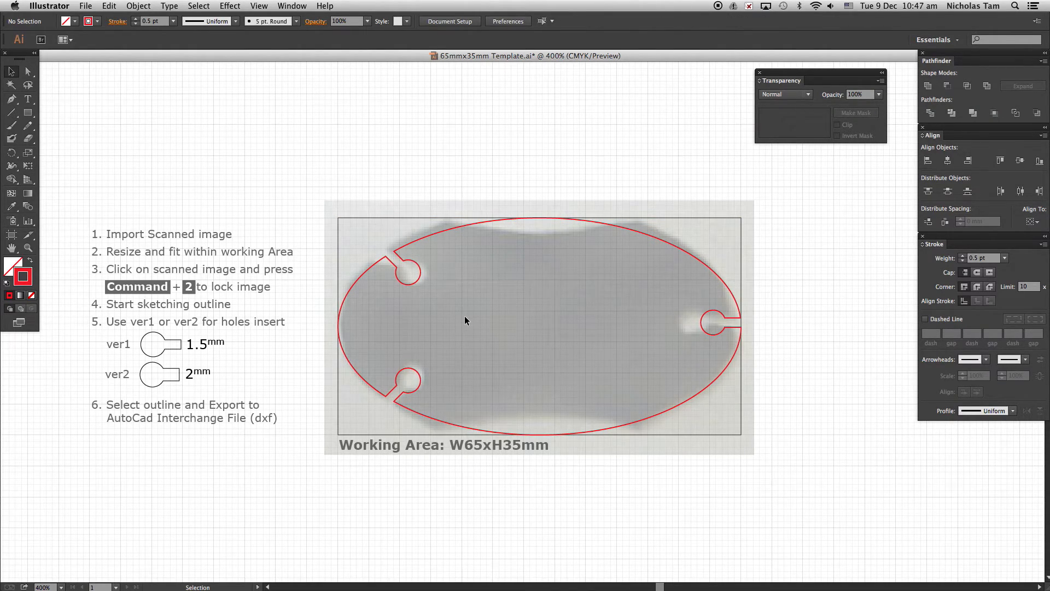
Add a small rectangle centred on the ellipse's top edge with the Rectangle tool
left_click(24, 116)
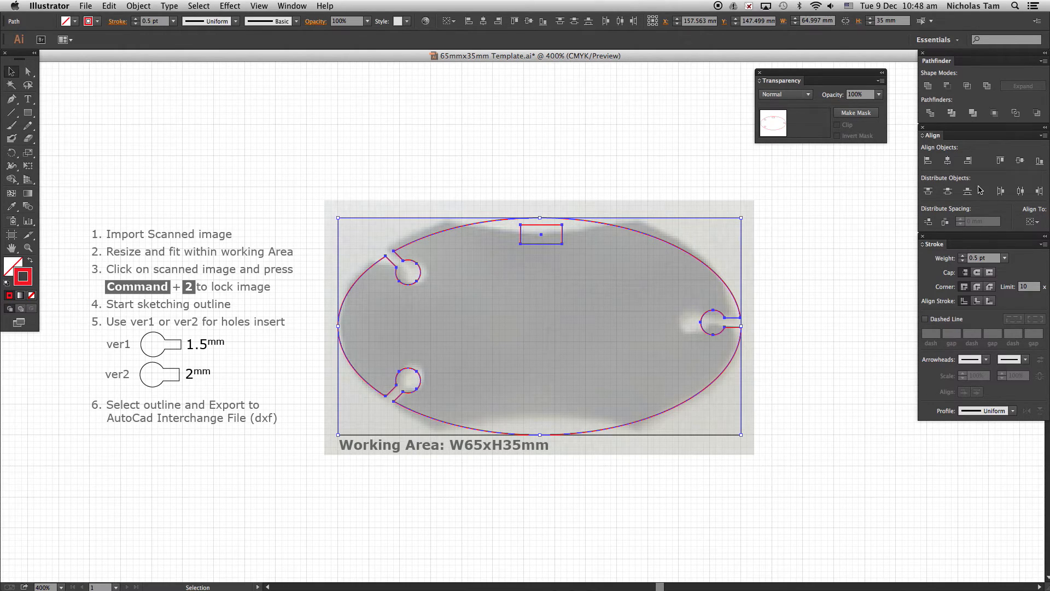
mouse_move(947, 161)
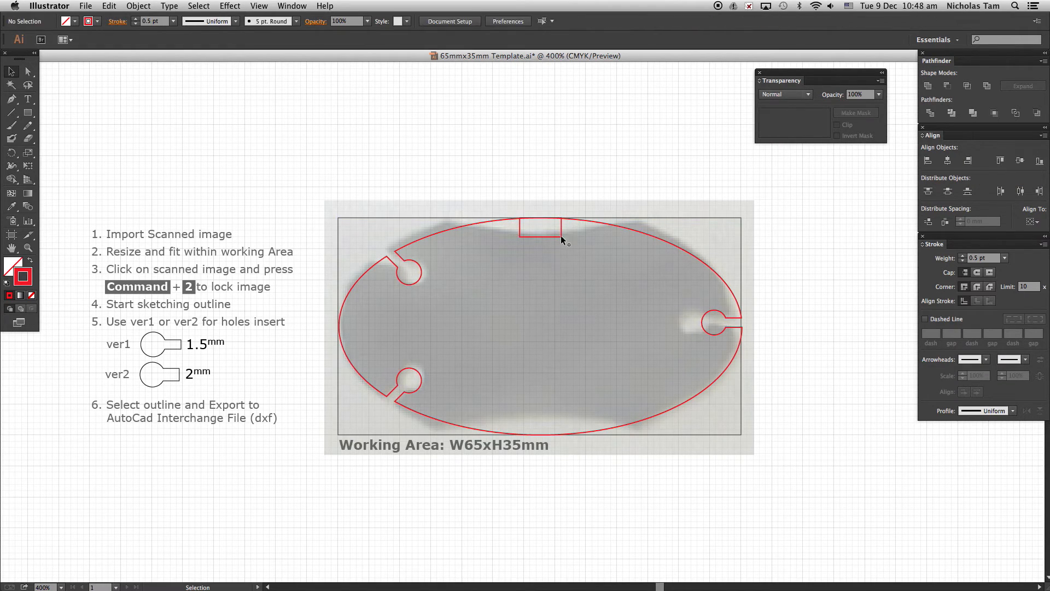
left_click(25, 113)
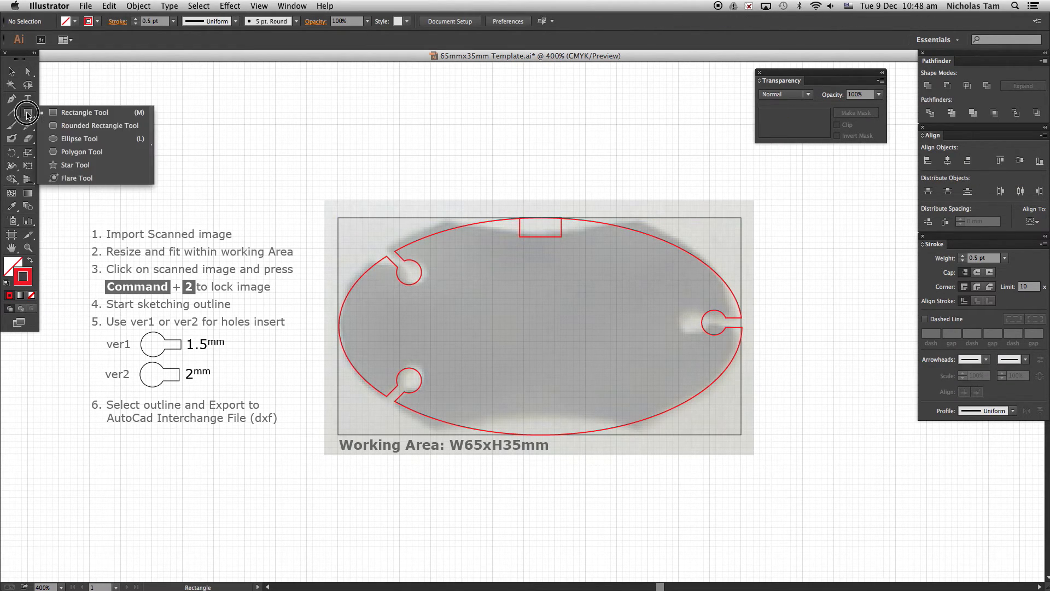
Draw a wide flat ellipse straddling the outline's top edge, above the small rectangle
left_click(79, 139)
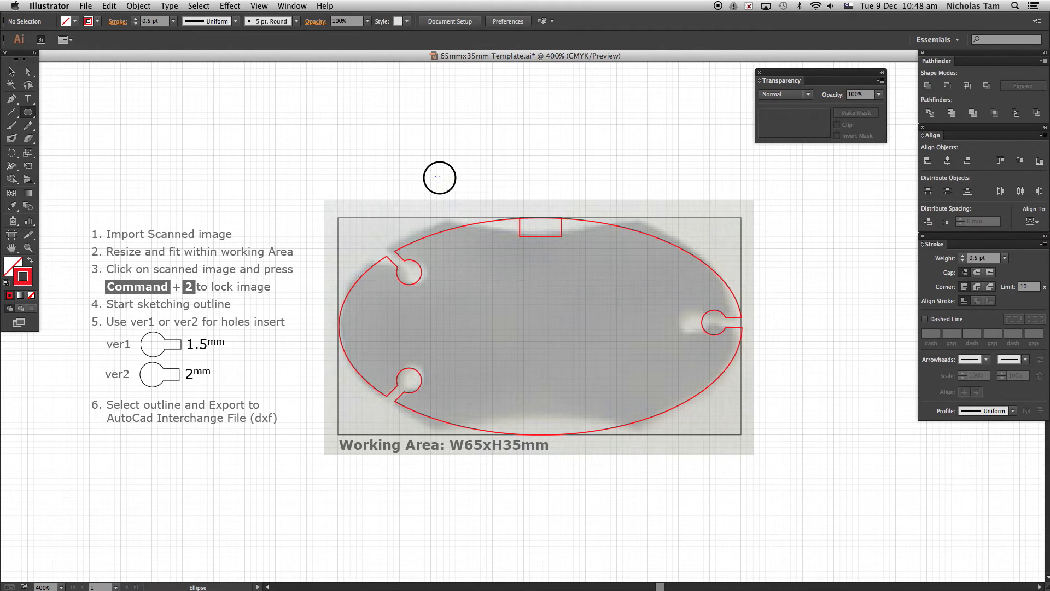
left_click_drag(438, 177, 663, 232)
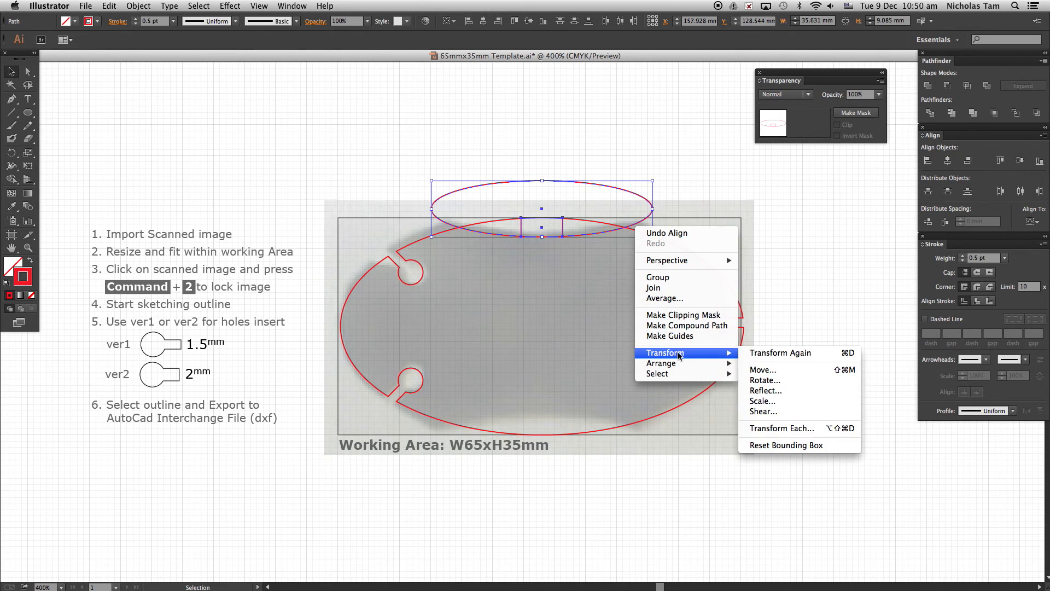
mouse_move(788, 385)
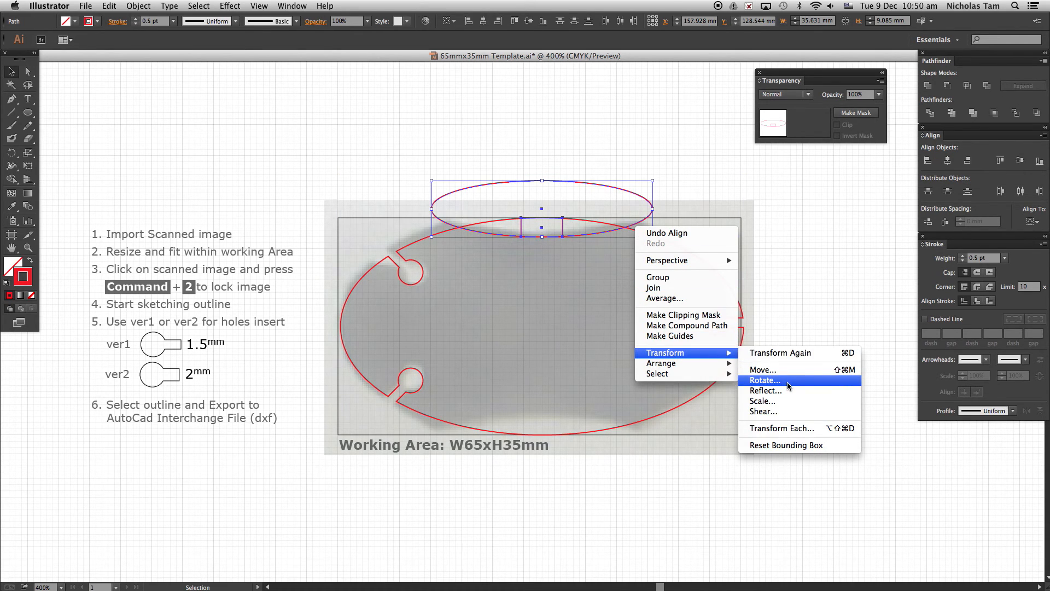
Reflect-copy the ellipse to the bottom edge and subtract both with Pathfinder Minus Front
left_click(765, 390)
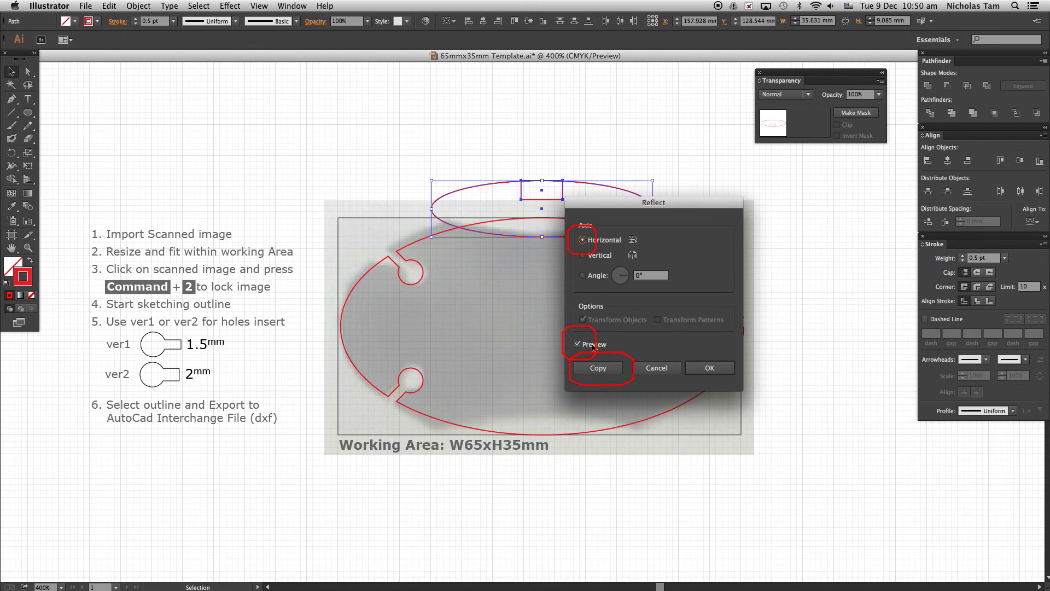
left_click(710, 368)
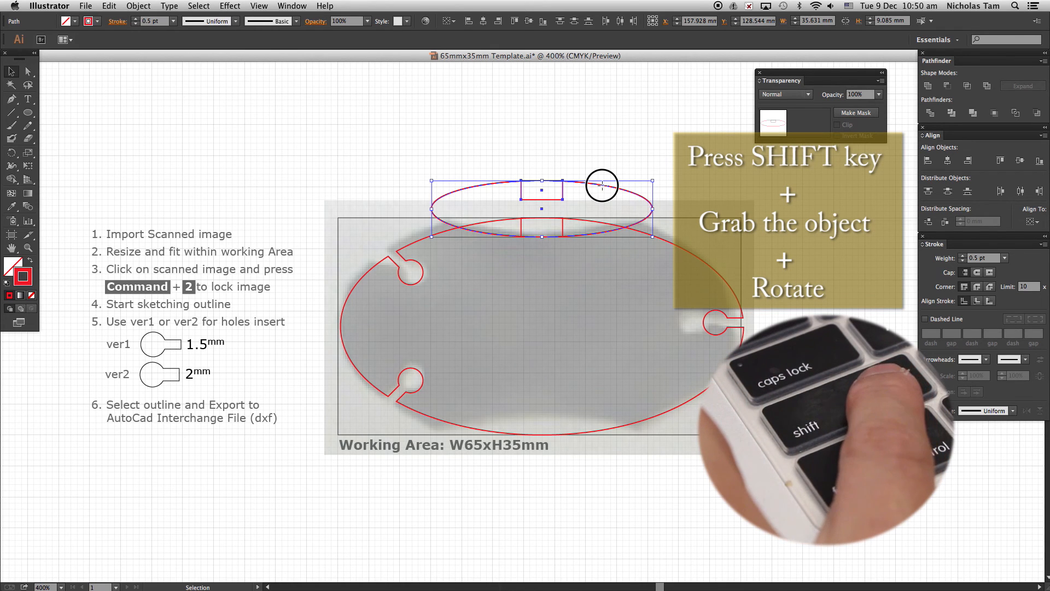
left_click_drag(601, 186, 588, 419)
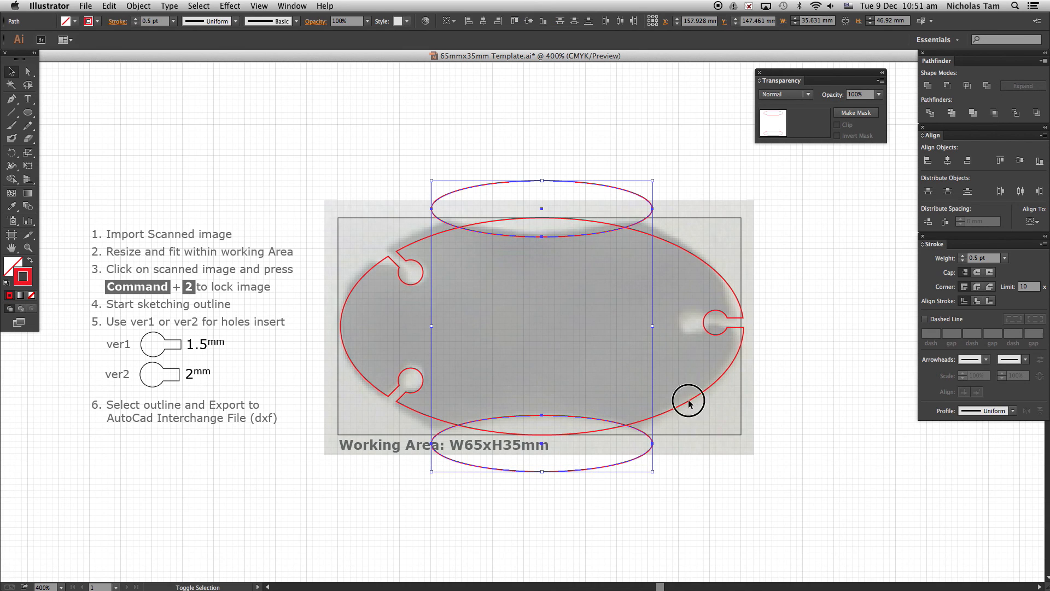
left_click(813, 322)
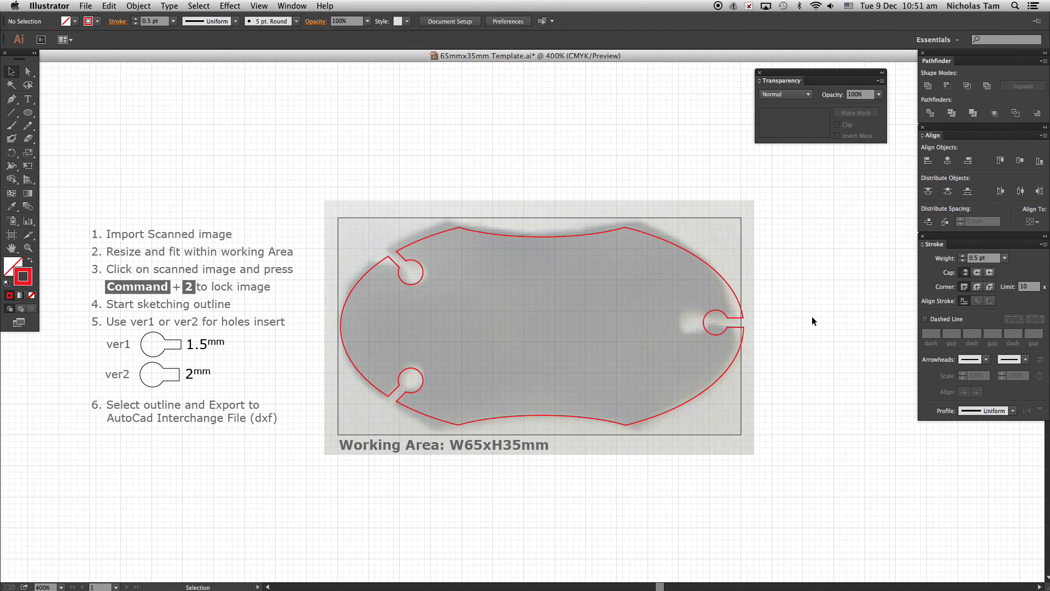